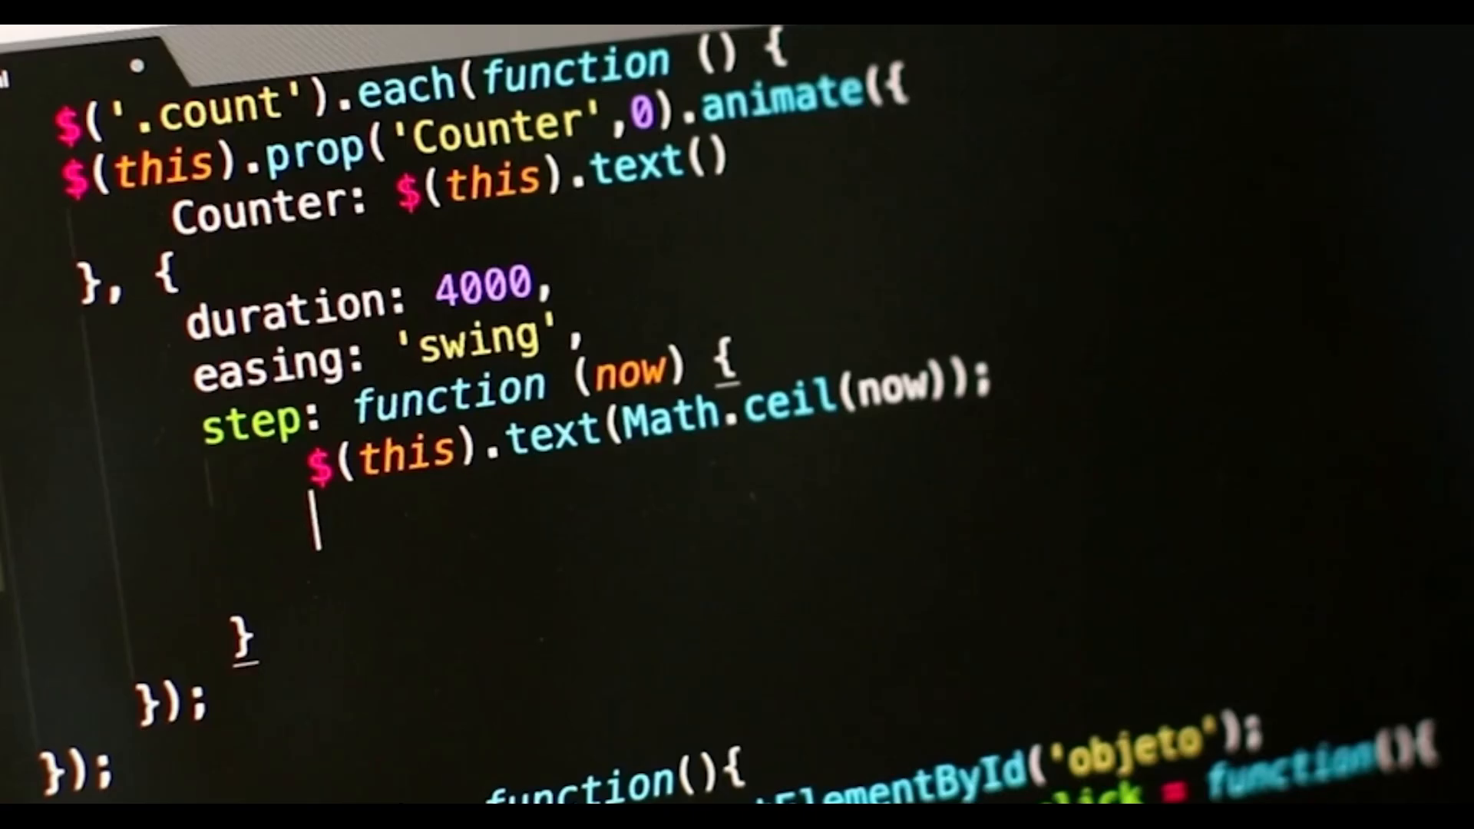
{"action": "type", "text": "$()"}
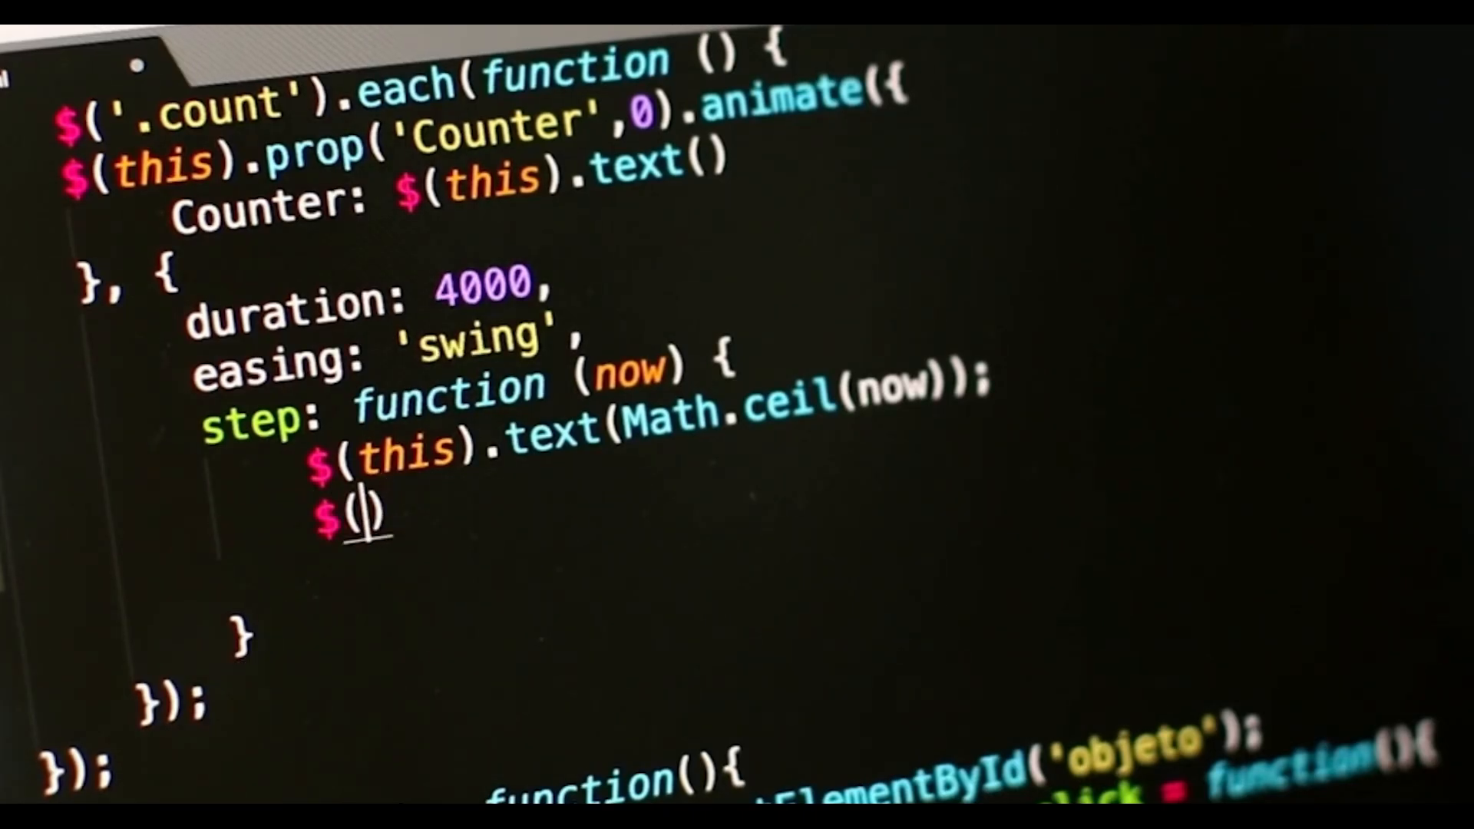
{"action": "type", "text": "this"}
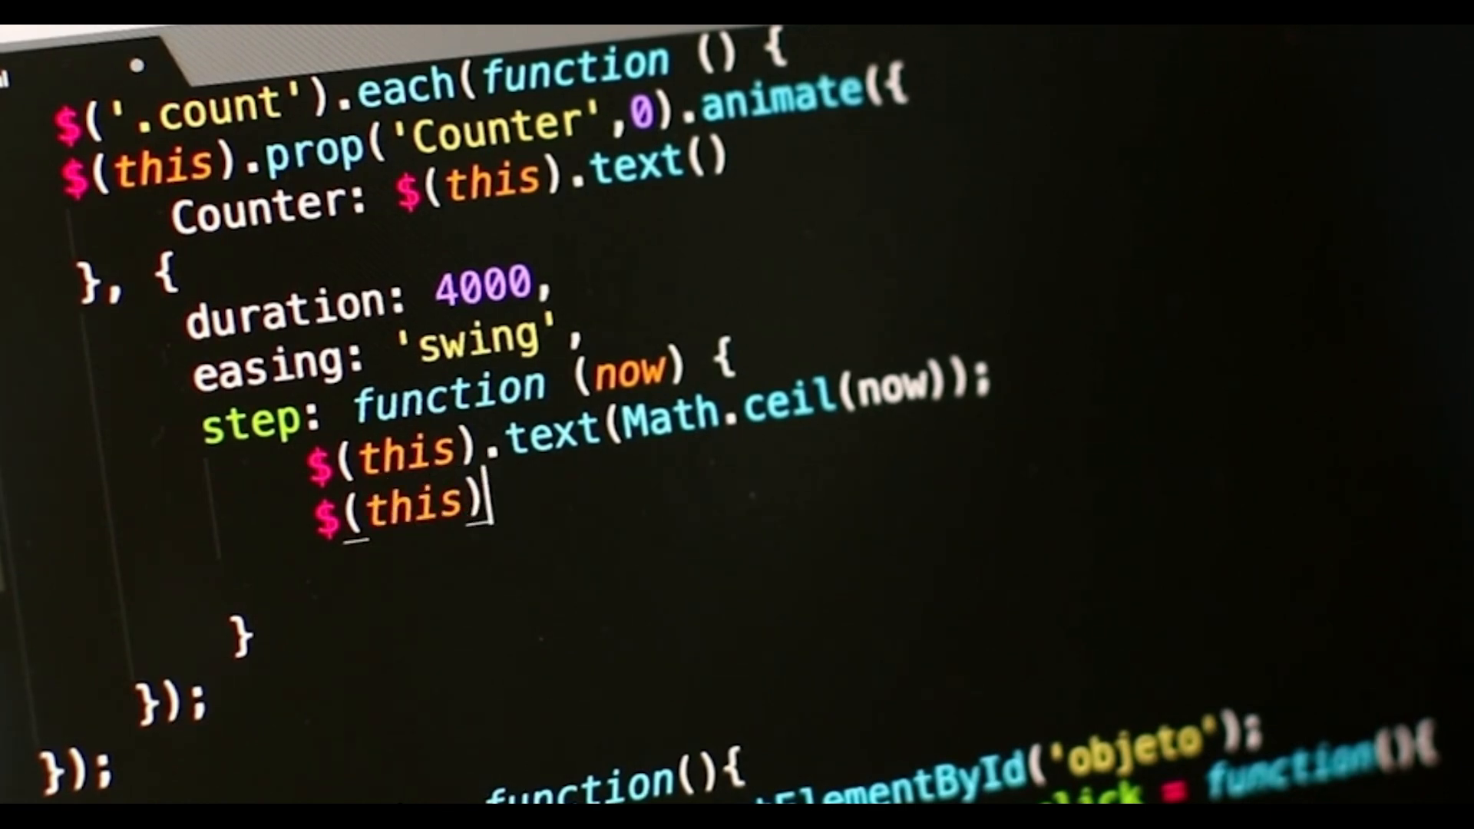